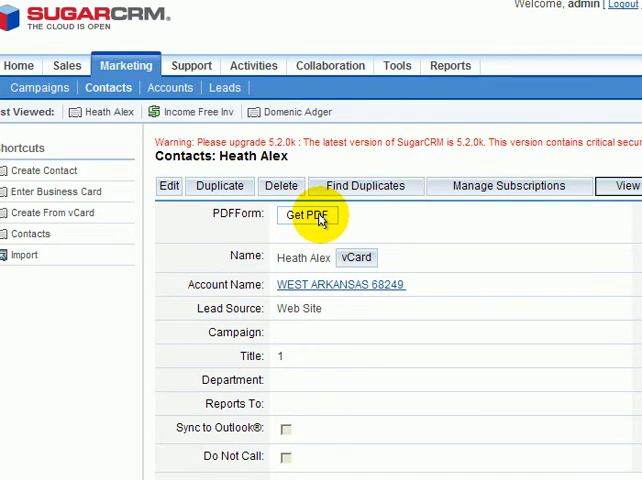
Get the contact's PDF form and inspect its last_name field in Acrobat
left_click(311, 215)
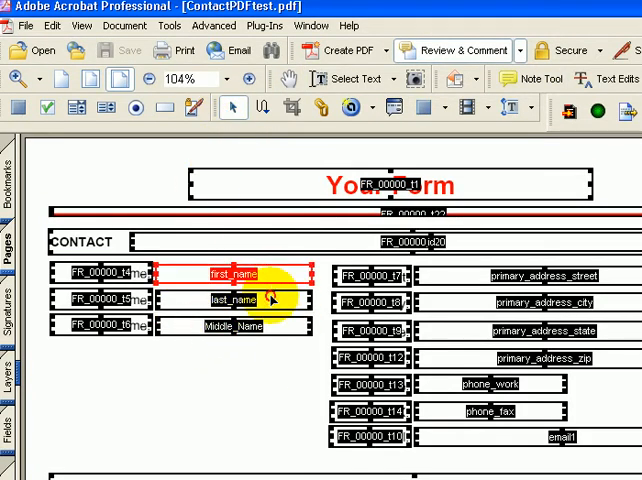
left_click(296, 79)
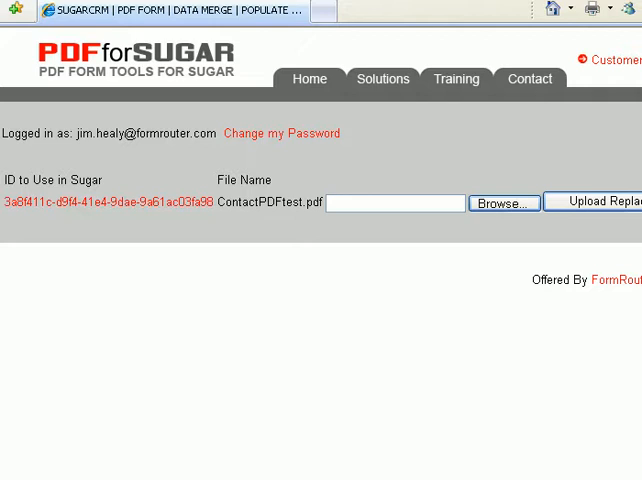
Browse for and select ContactPDFtest.pdf as the template's replacement upload file
left_click(503, 203)
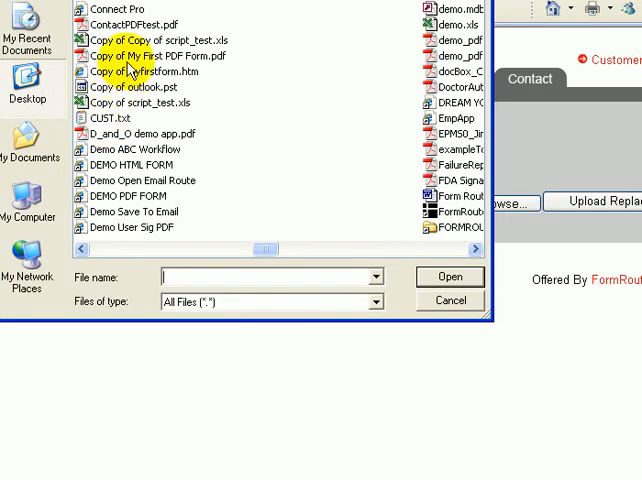
left_click(450, 277)
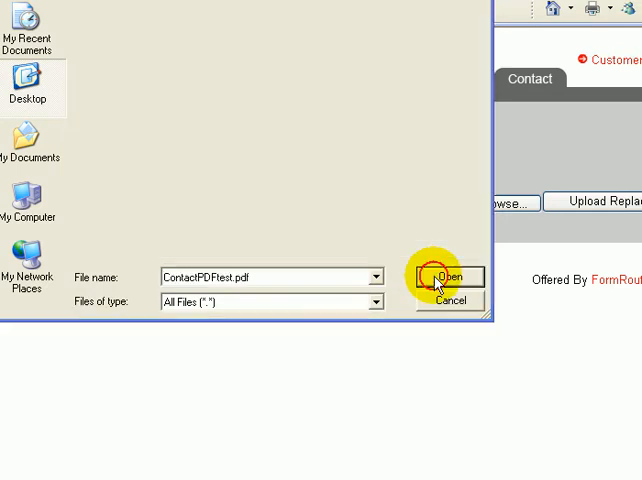
left_click(449, 277)
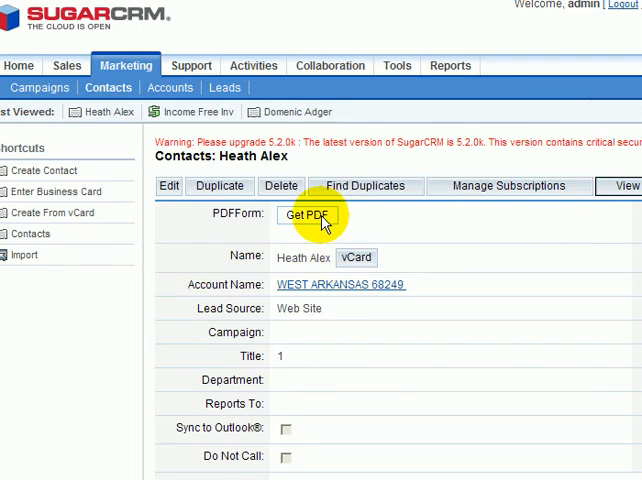
left_click(303, 215)
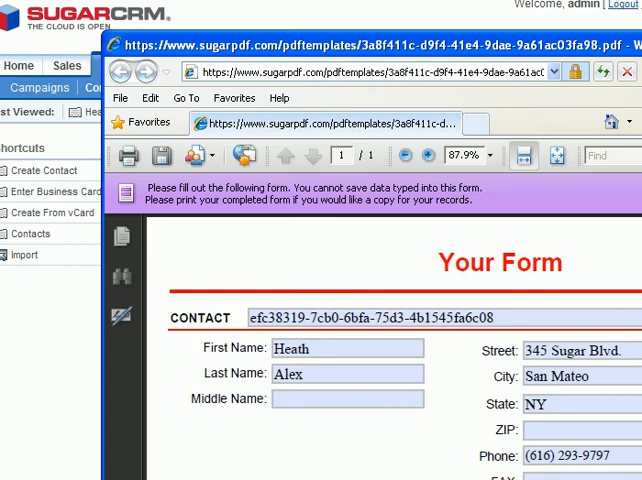